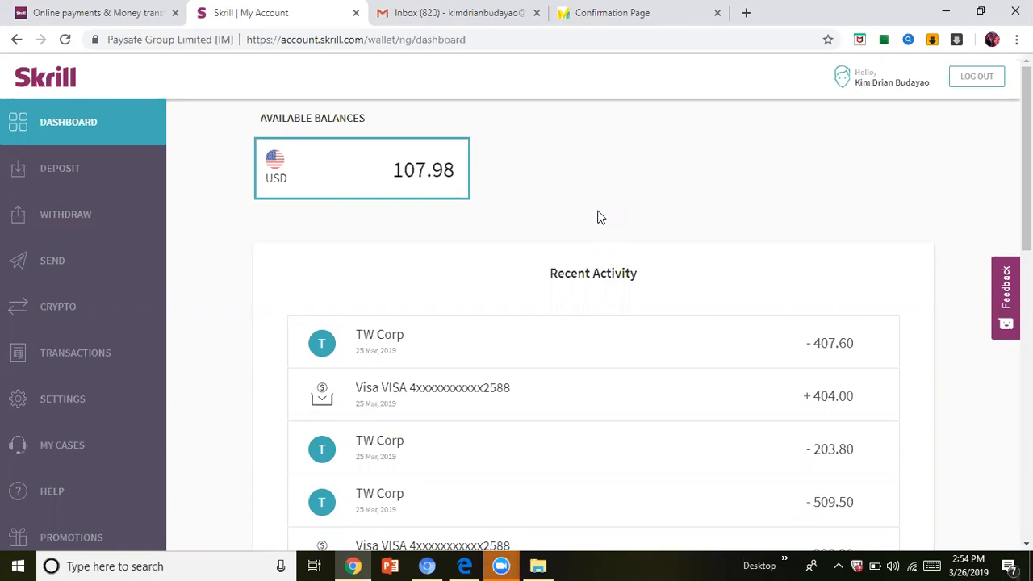
pyautogui.moveTo(196, 216)
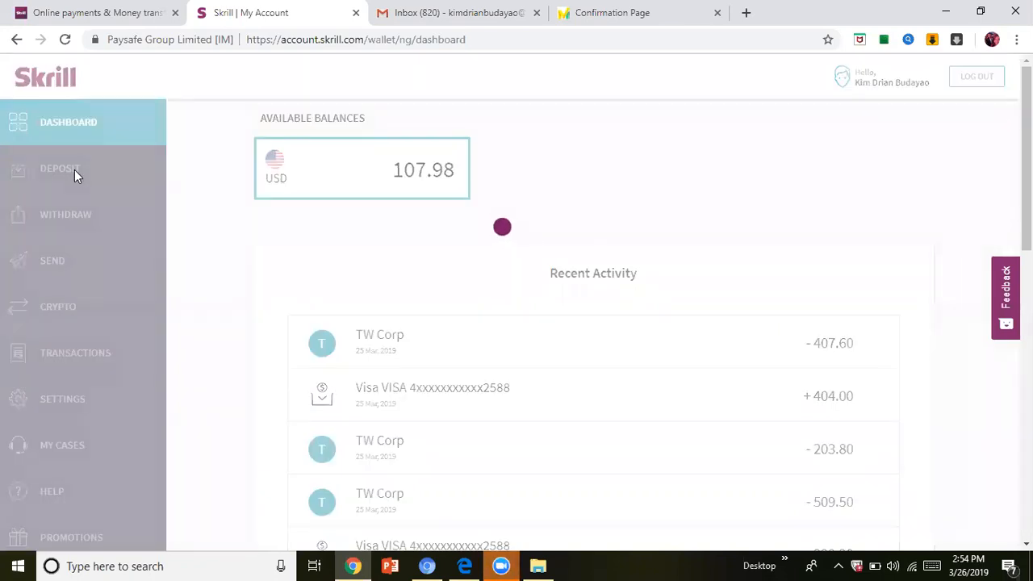
# Show the Deposit page and reveal further options including NETELLER and Bitcoin & Bitcoin Cash.
pyautogui.click(60, 168)
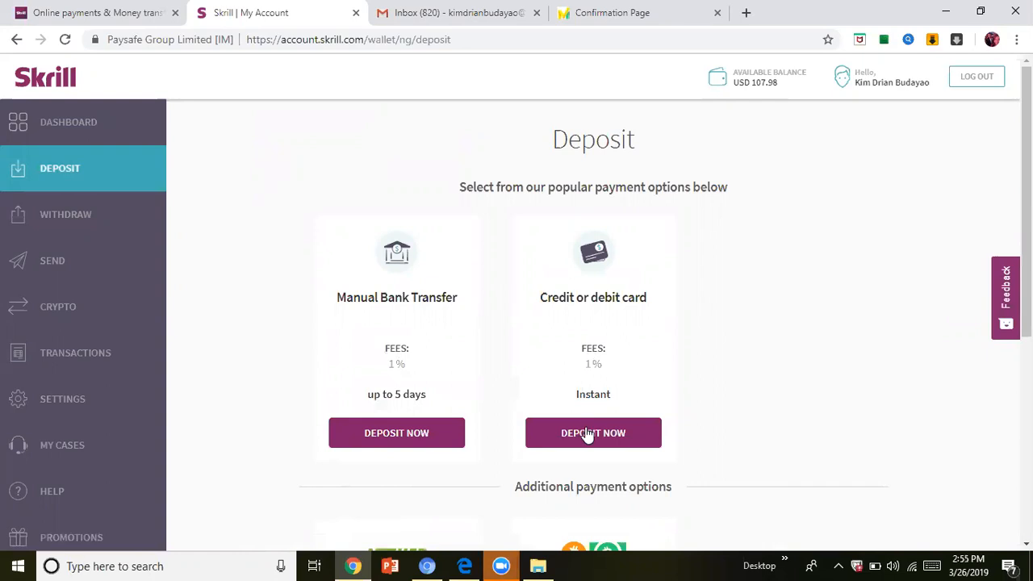
pyautogui.moveTo(591, 435)
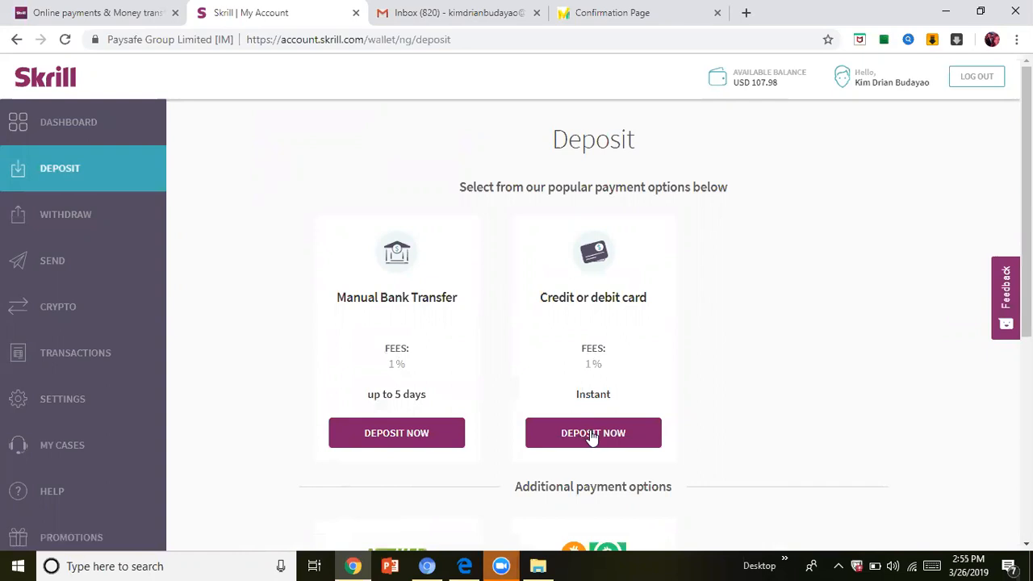
pyautogui.moveTo(652, 334)
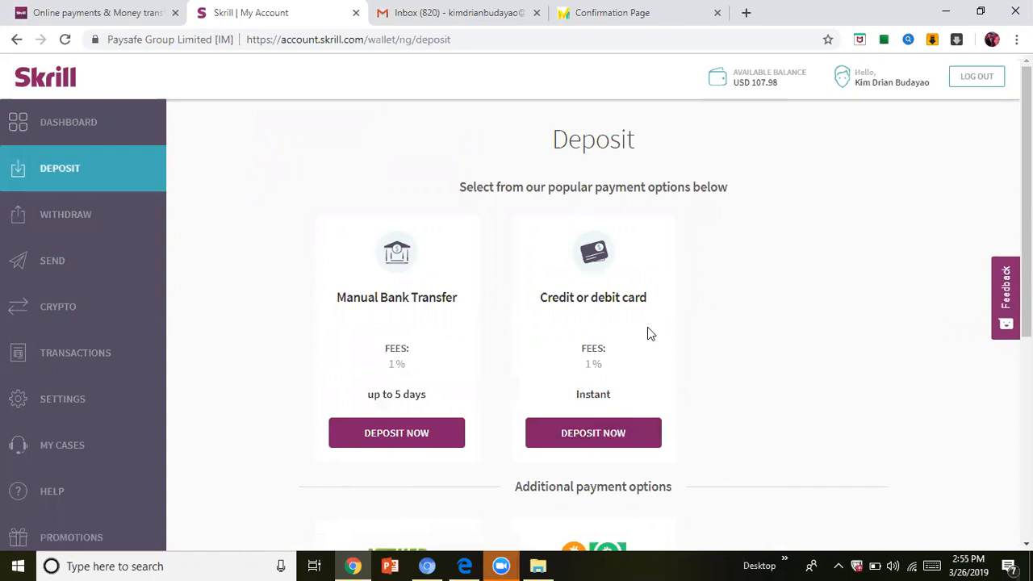
pyautogui.scroll(-3)
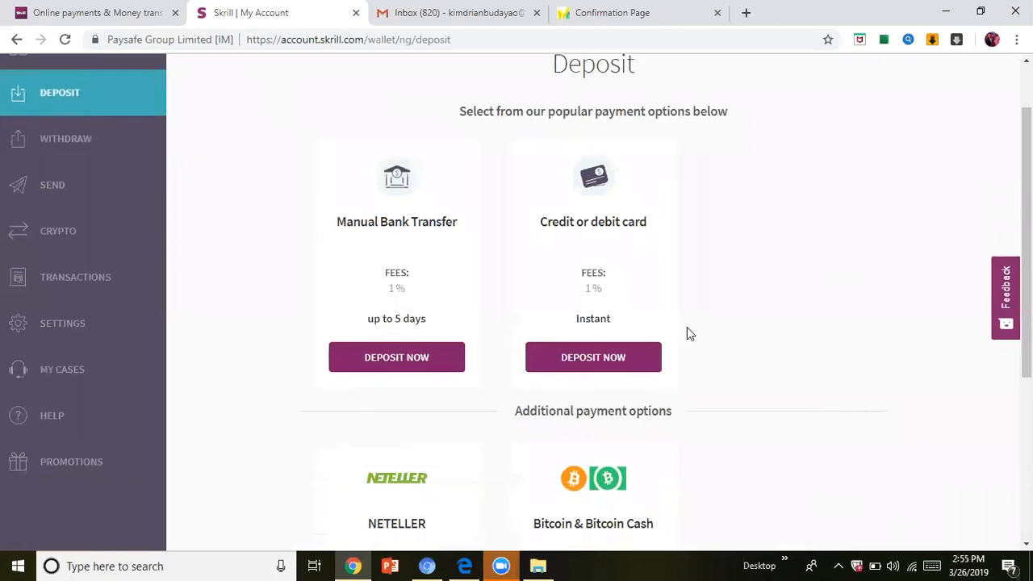
pyautogui.scroll(-3)
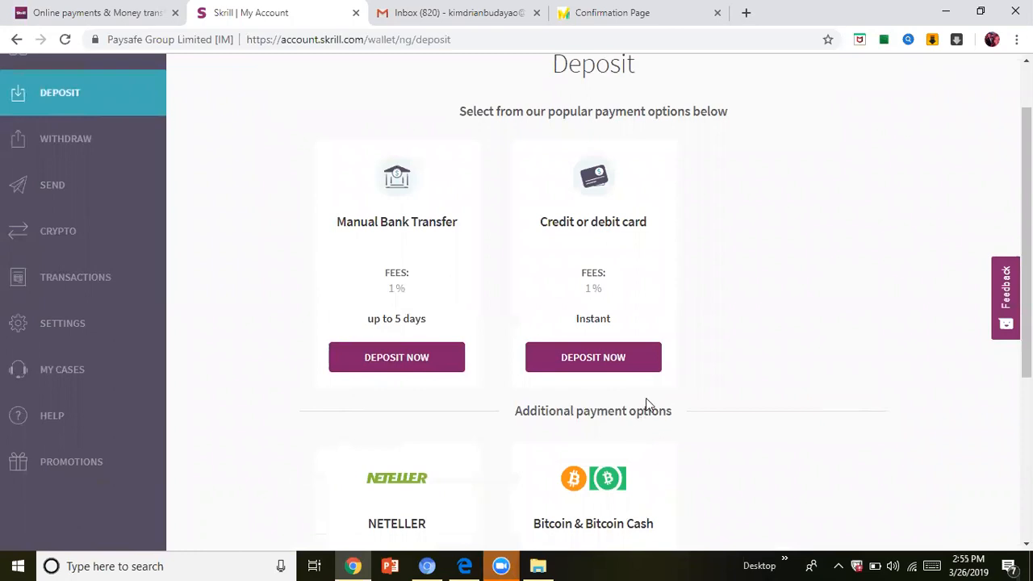
pyautogui.moveTo(321, 236)
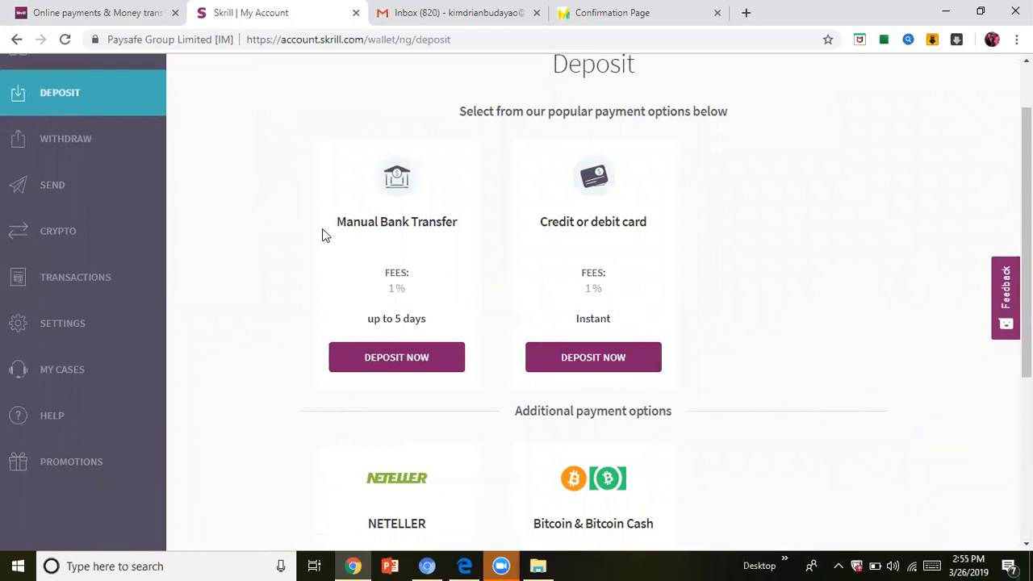
pyautogui.moveTo(97, 191)
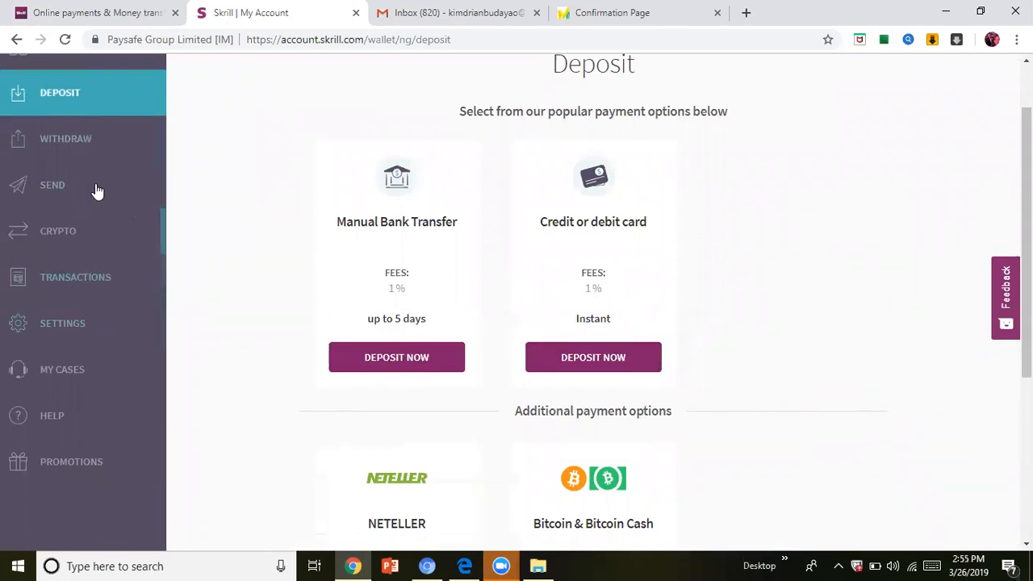
pyautogui.moveTo(51, 184)
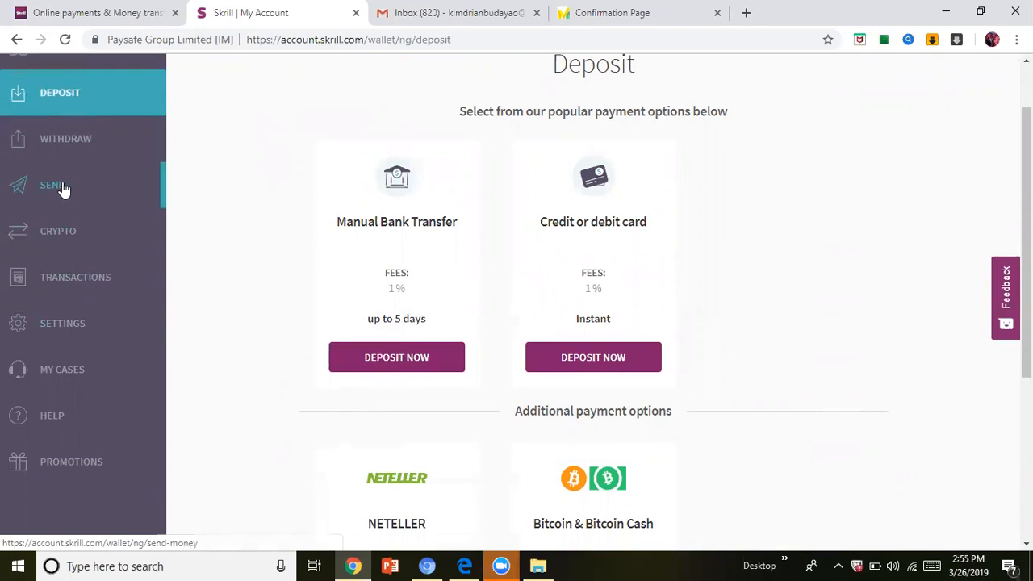
# Show the Send Money page offering sending from the Skrill wallet or a bank account or card.
pyautogui.click(55, 184)
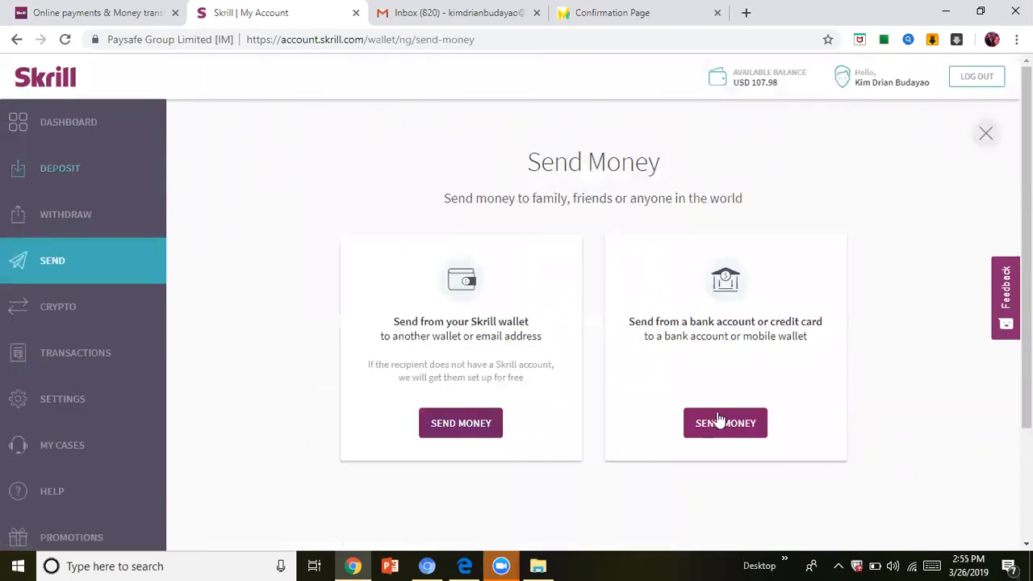
pyautogui.moveTo(797, 377)
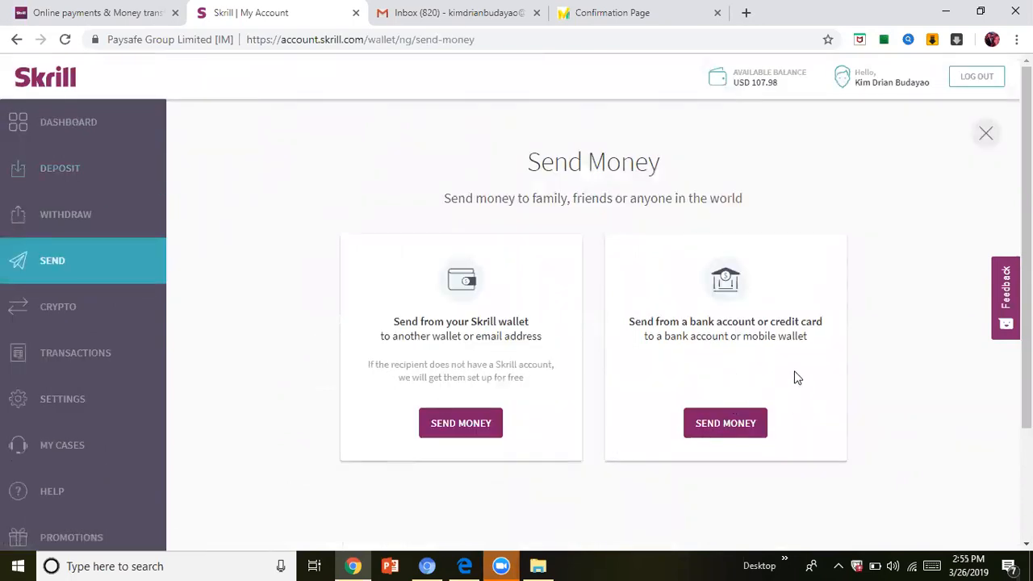
pyautogui.moveTo(817, 310)
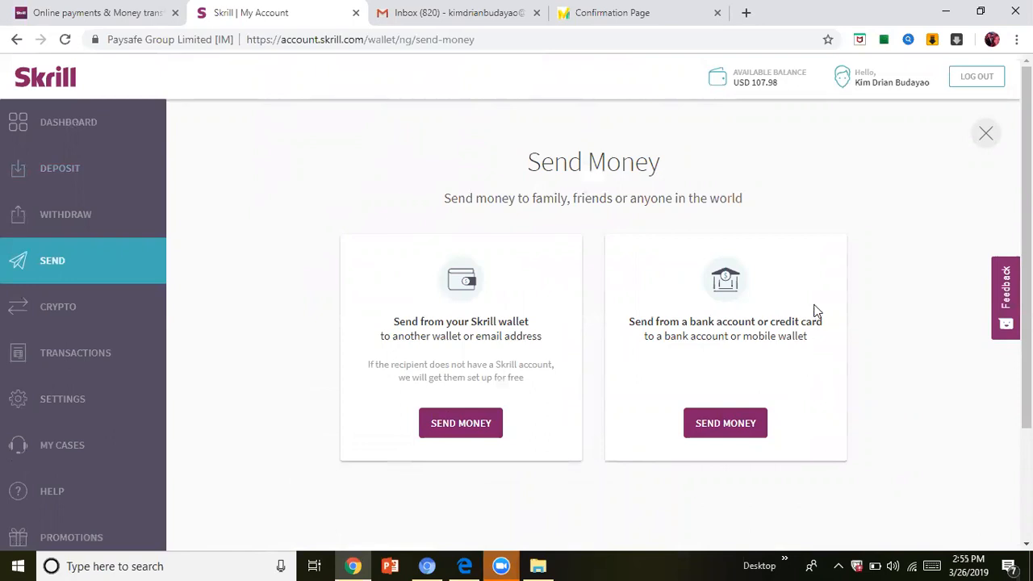
pyautogui.moveTo(645, 411)
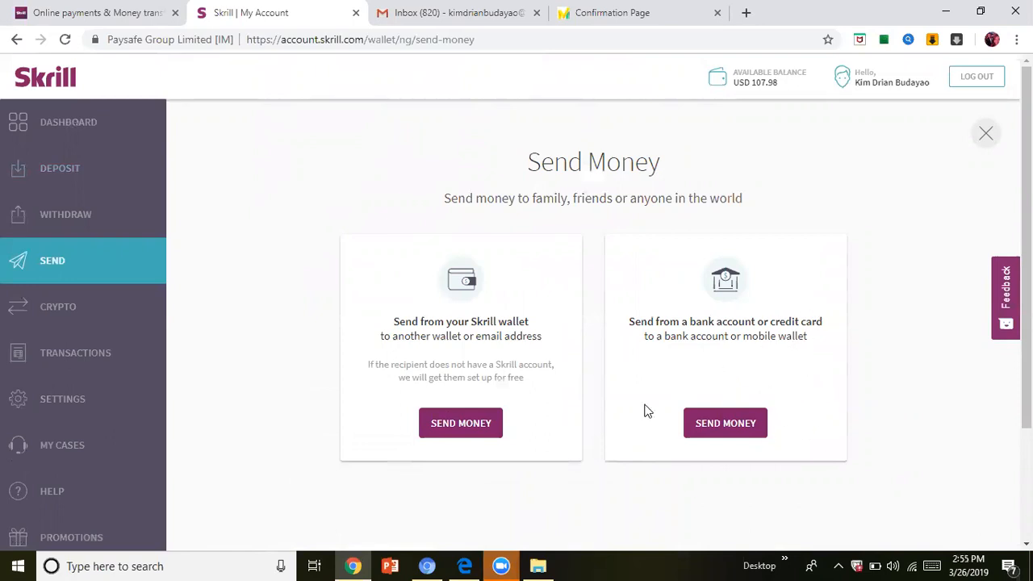
pyautogui.moveTo(713, 142)
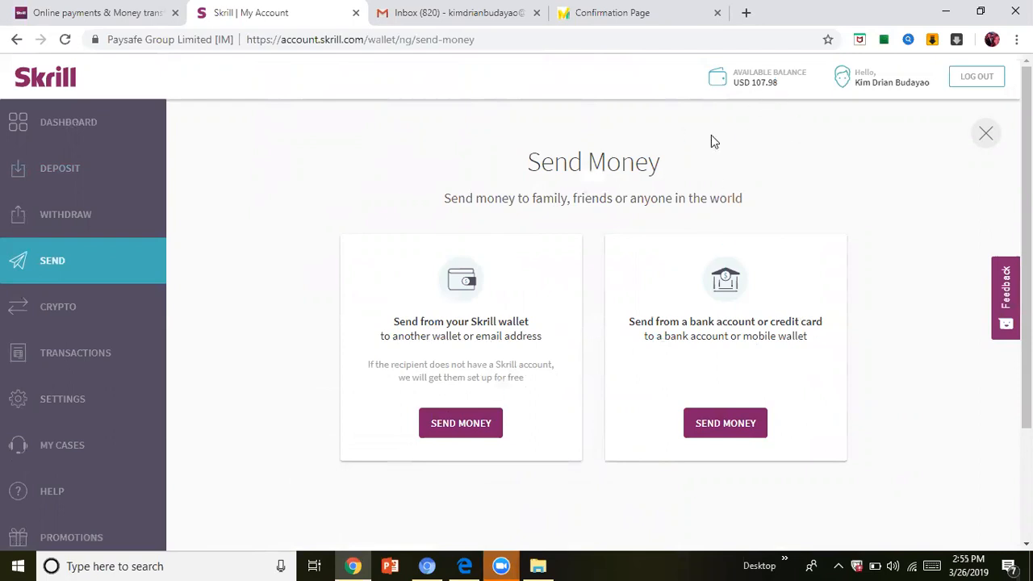
pyautogui.moveTo(632, 348)
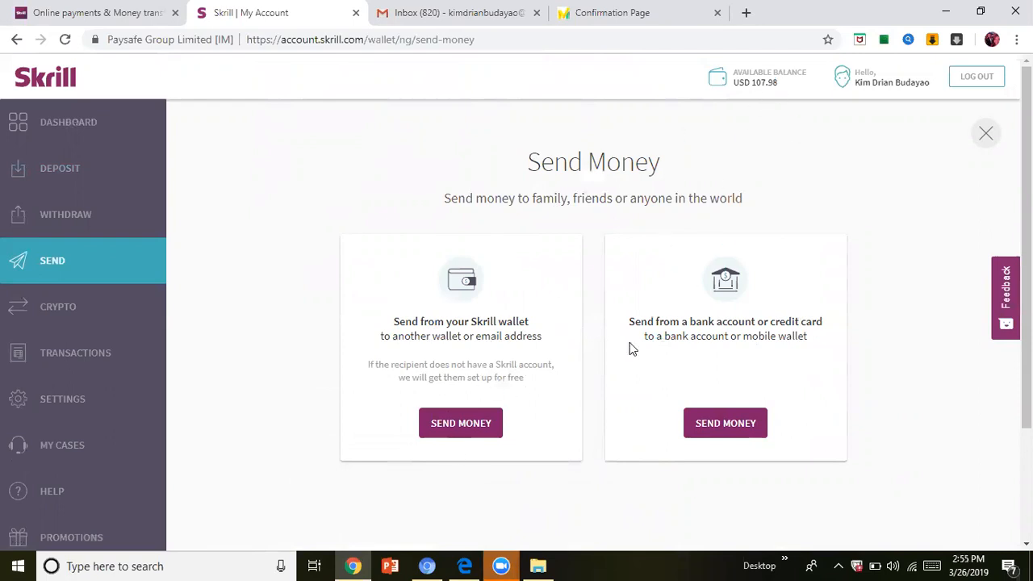
pyautogui.moveTo(610, 235)
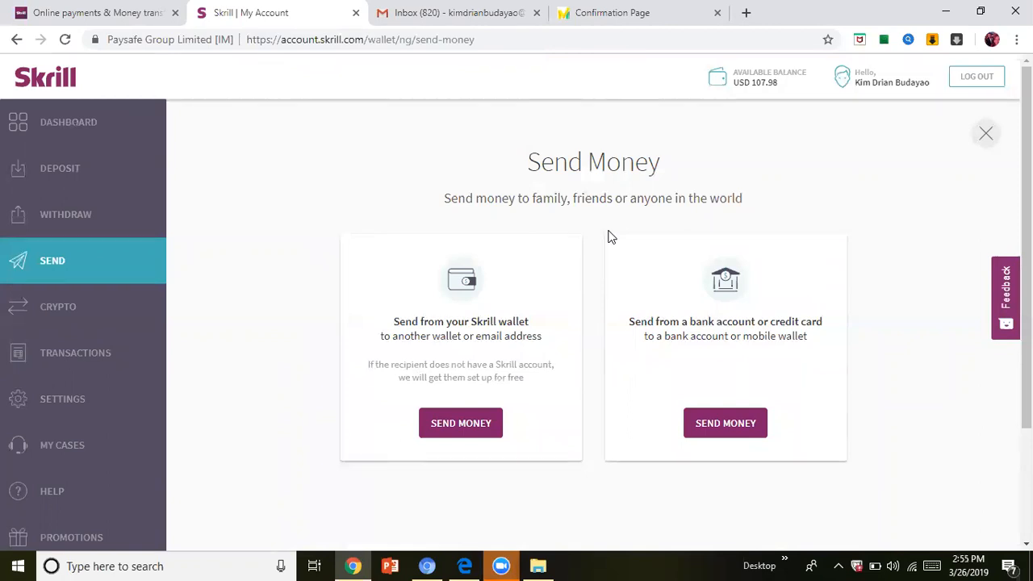
pyautogui.moveTo(462, 298)
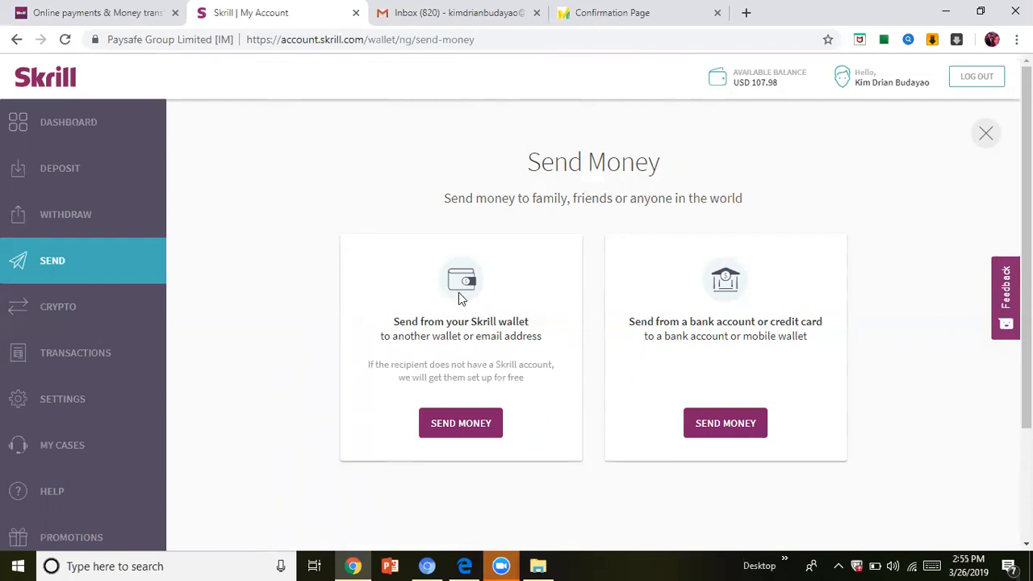
pyautogui.moveTo(239, 203)
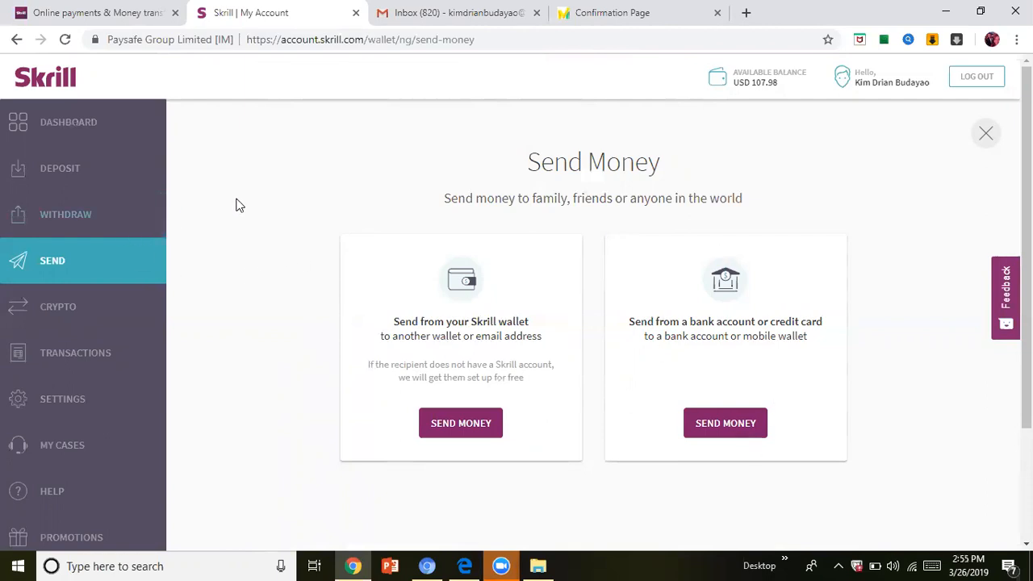
pyautogui.moveTo(275, 209)
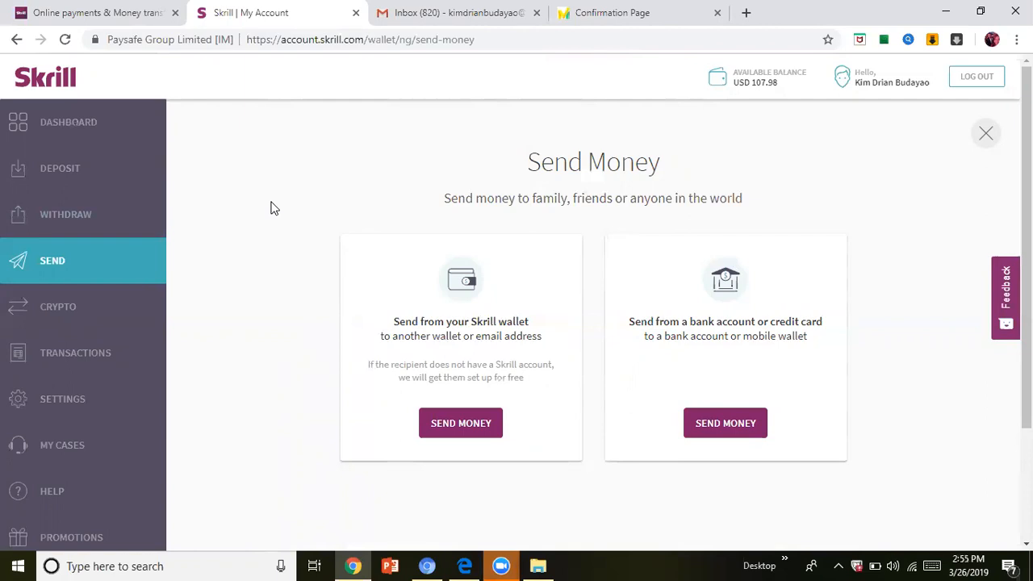
pyautogui.moveTo(90, 233)
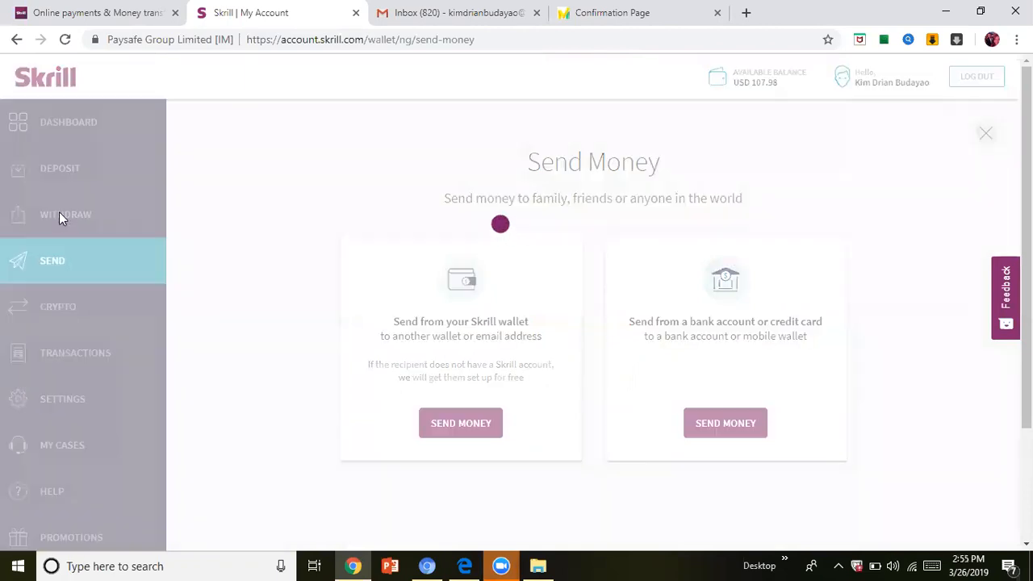
# Show the Withdraw page offering payout to bank account, card or mobile wallet.
pyautogui.click(65, 213)
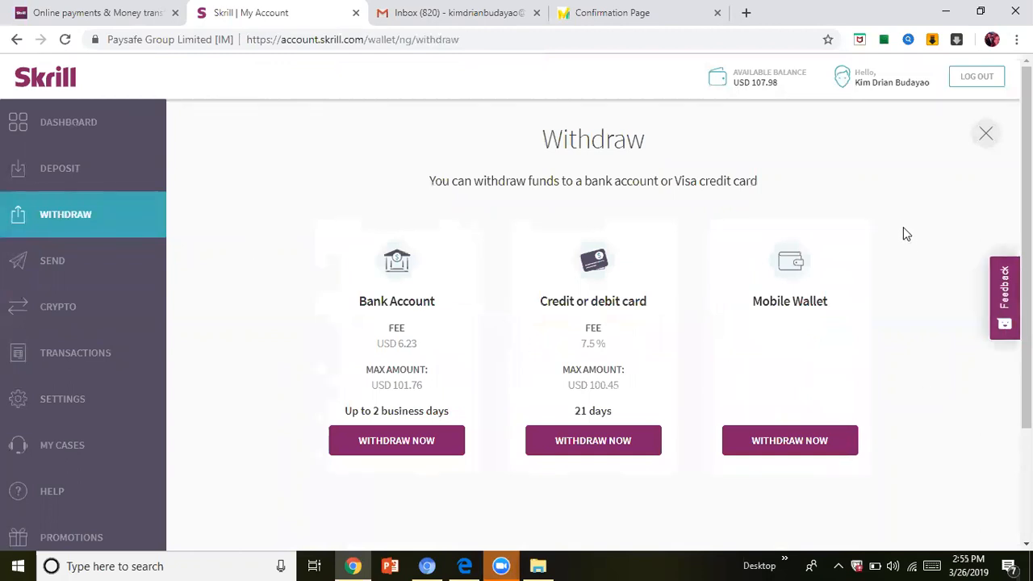
pyautogui.moveTo(897, 216)
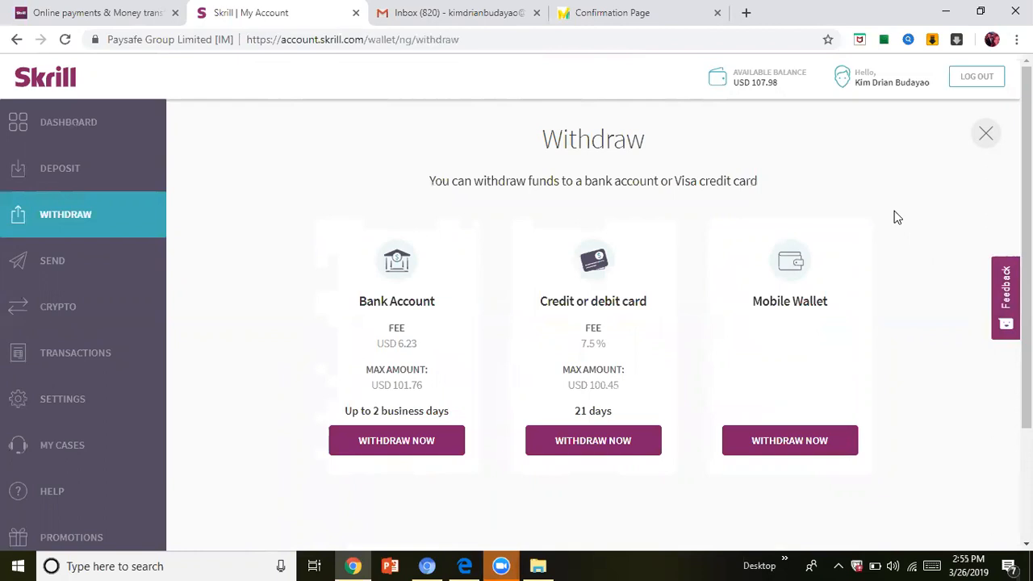
pyautogui.moveTo(945, 373)
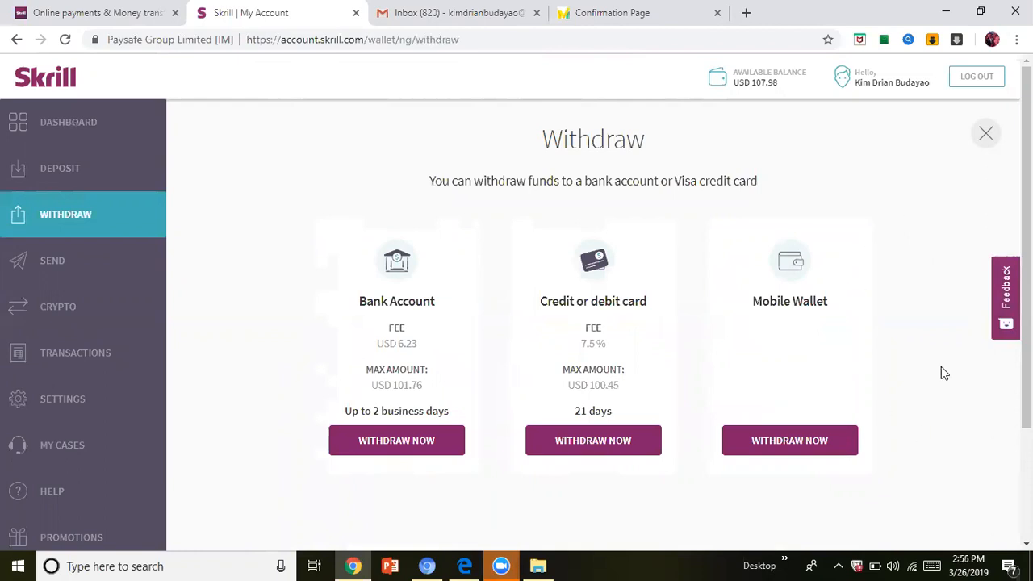
pyautogui.moveTo(668, 296)
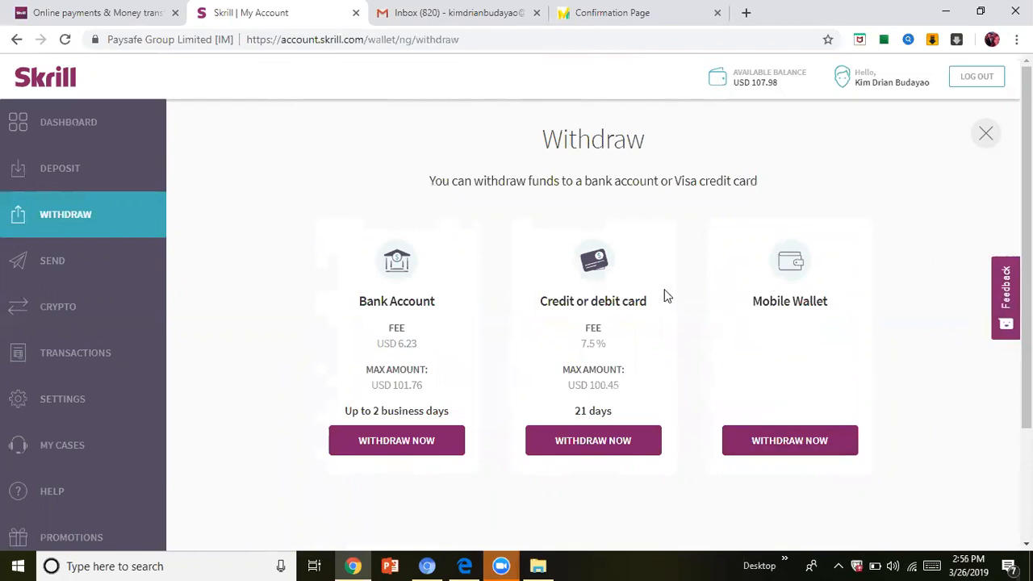
pyautogui.moveTo(629, 407)
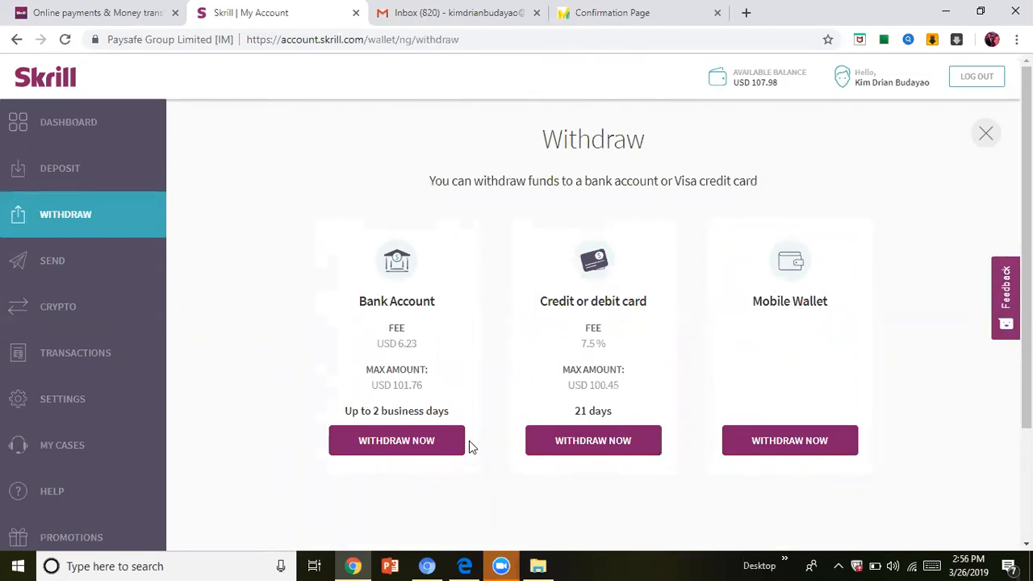
pyautogui.moveTo(758, 275)
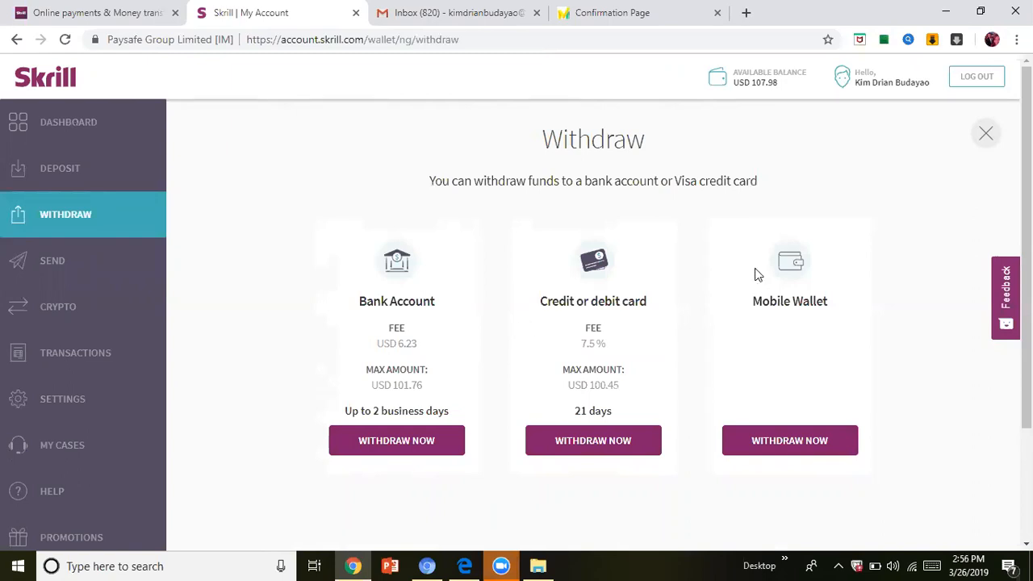
pyautogui.moveTo(358, 62)
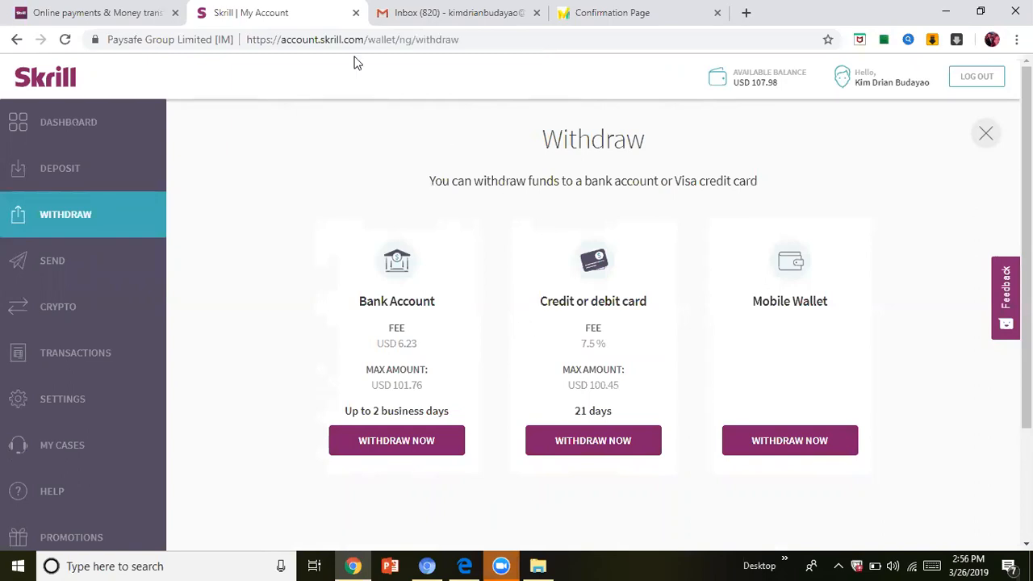